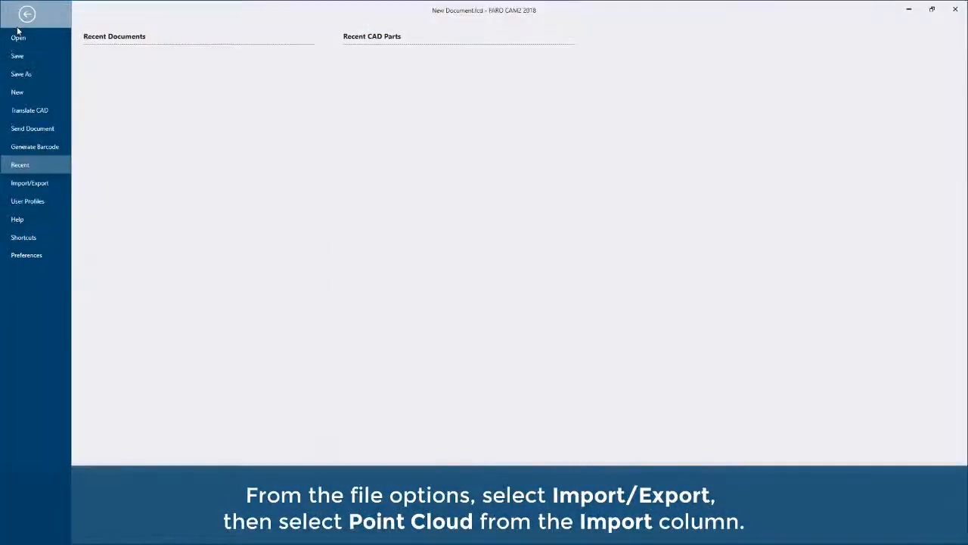
Start a Point Cloud import from the File options' Import/Export choices
left_click(30, 181)
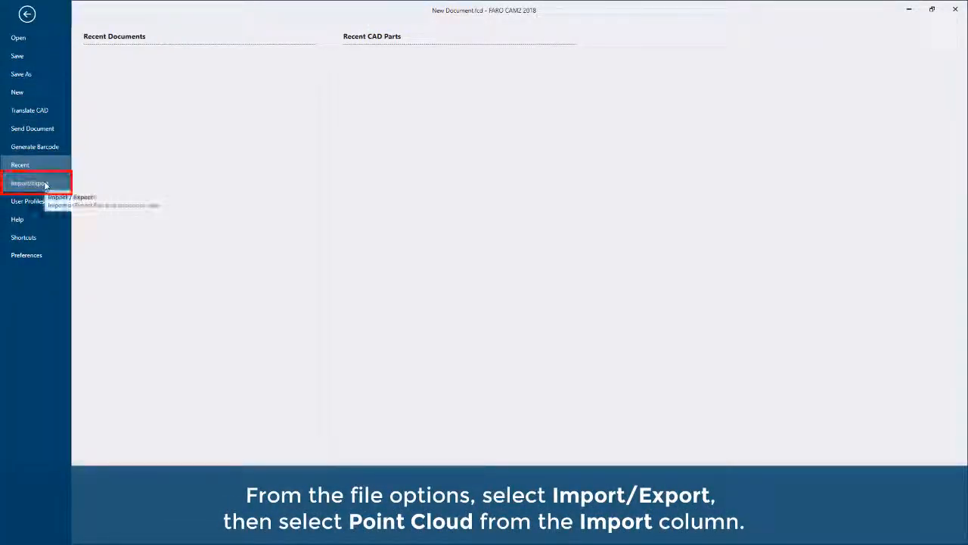
left_click(30, 181)
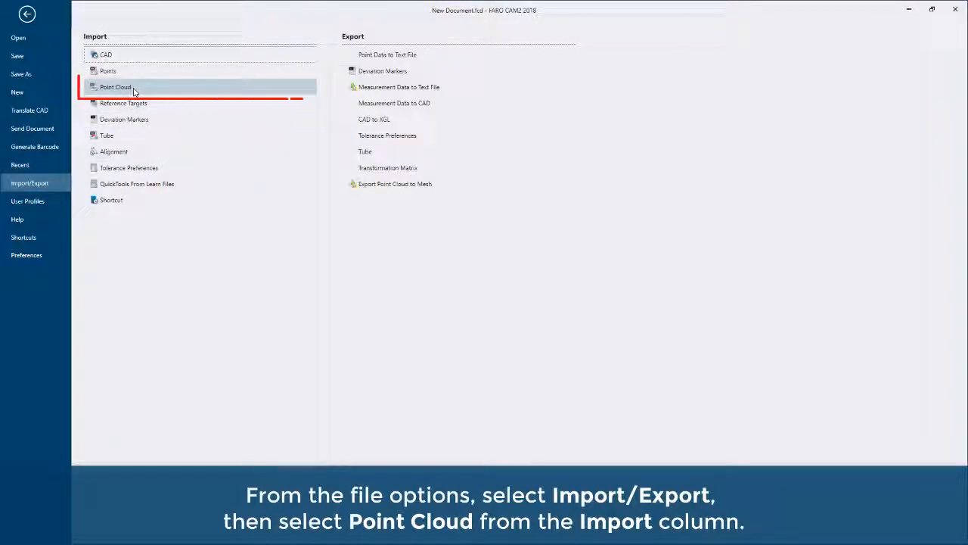
left_click(115, 87)
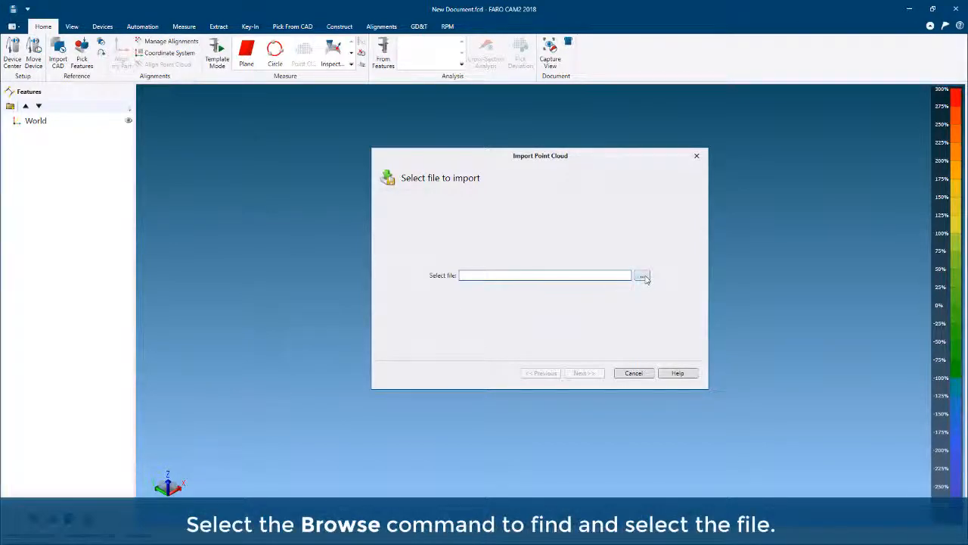
Browse to and select Column Casting.txt as the point cloud source file
left_click(641, 275)
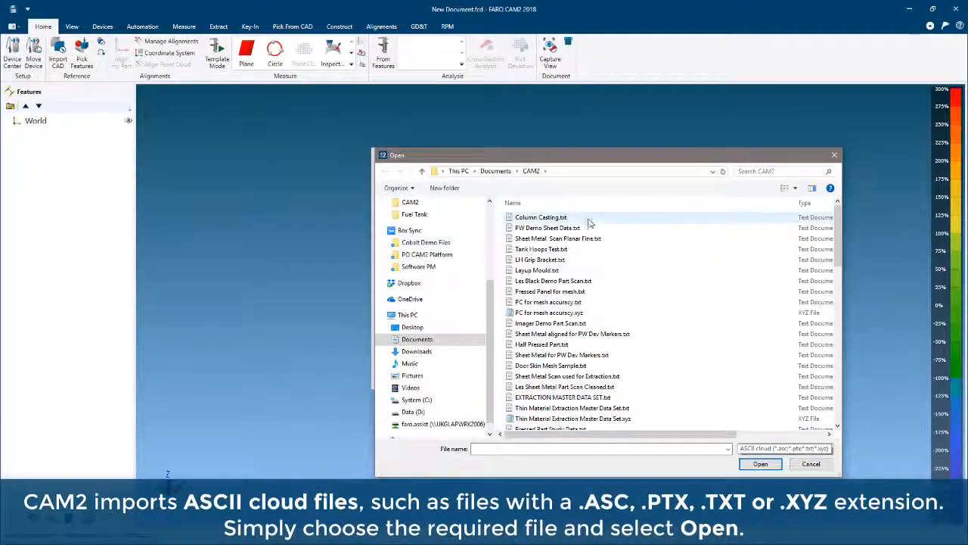
left_click(541, 218)
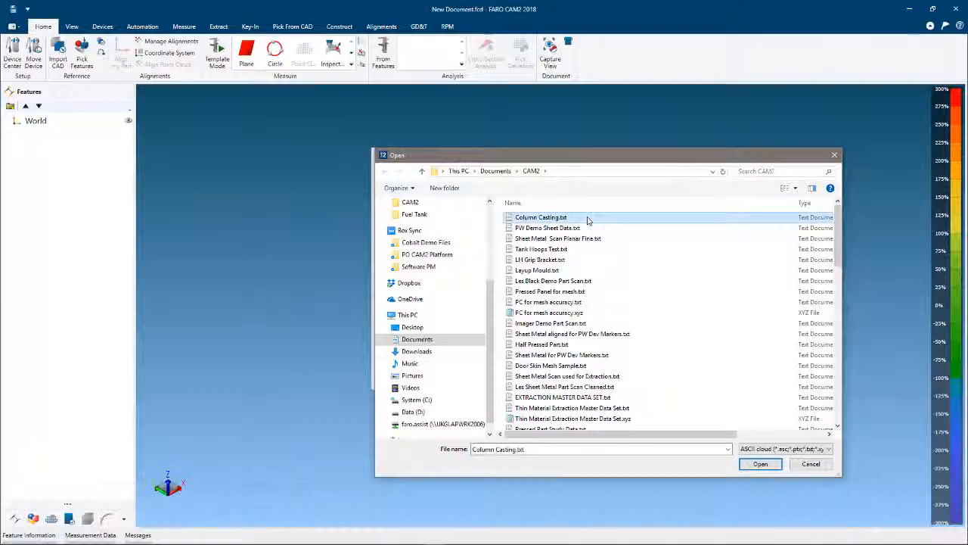
left_click(759, 463)
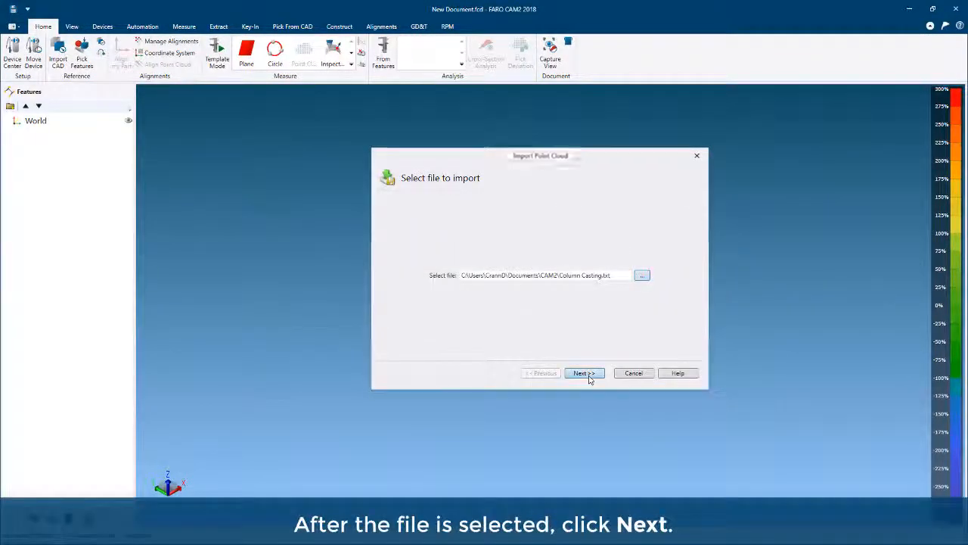
Continue to the configuration step, keeping Position and Vector as imported columns
left_click(583, 372)
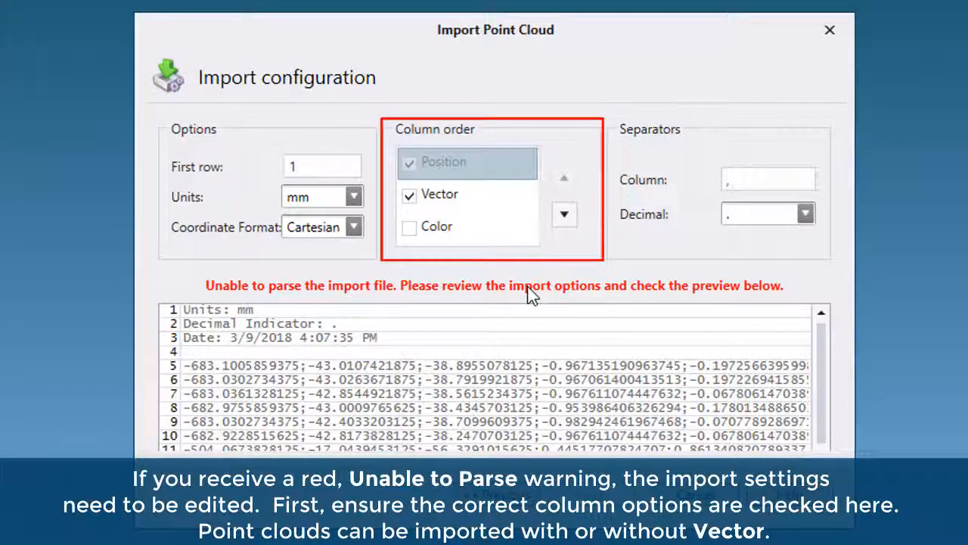
left_click(409, 194)
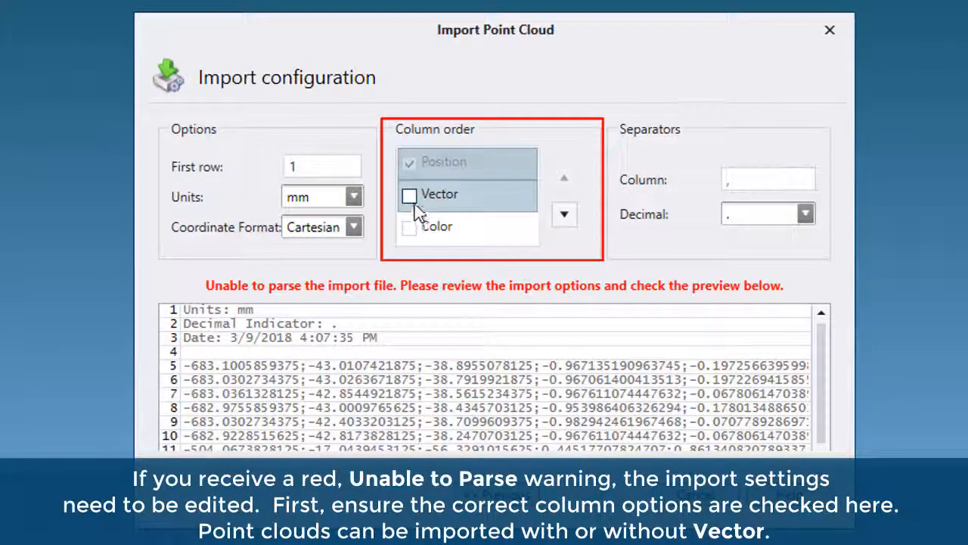
left_click(408, 194)
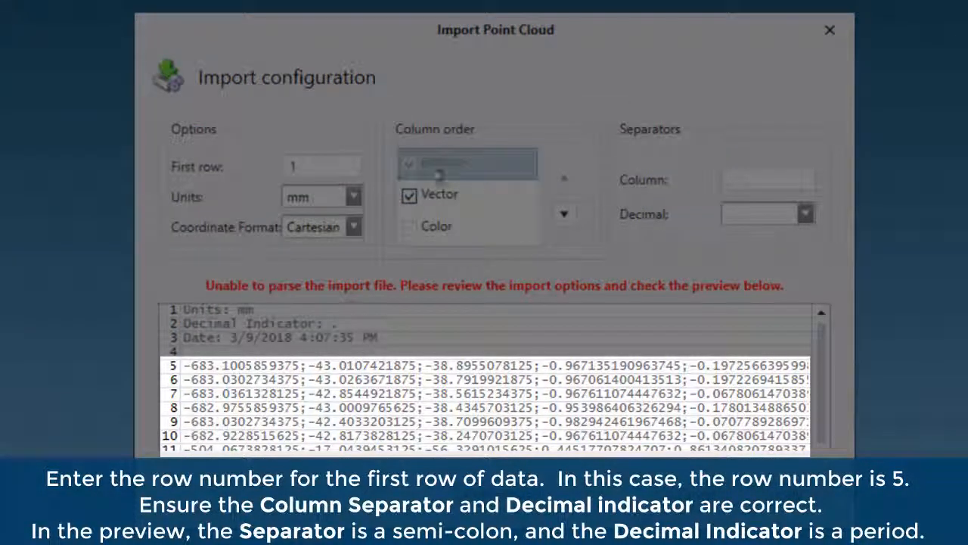
Set first row to 5 and a semicolon column separator, then start the import
type("5")
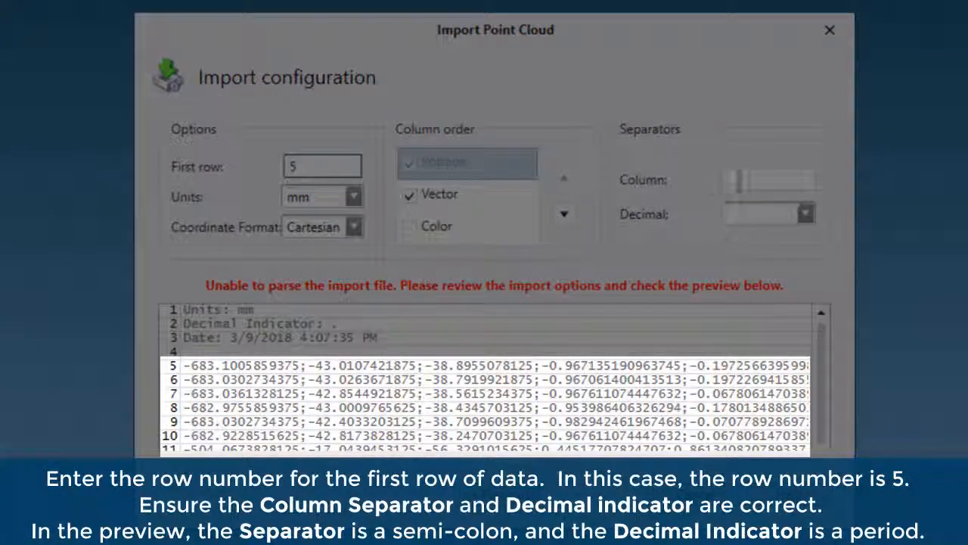
left_click(768, 178)
type(";")
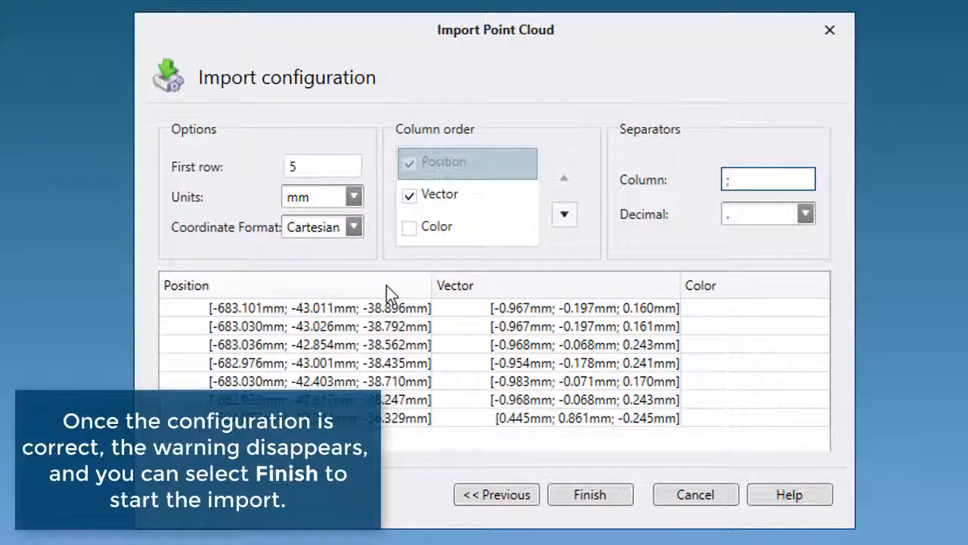
left_click(590, 493)
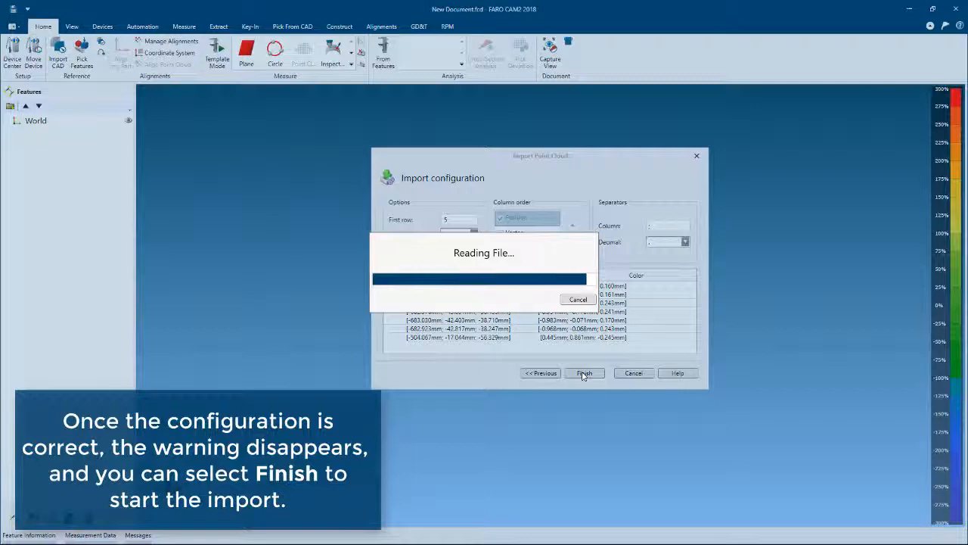
Finish the import so Point Cloud 1 appears, and rotate the casting in the 3D view
left_click(584, 372)
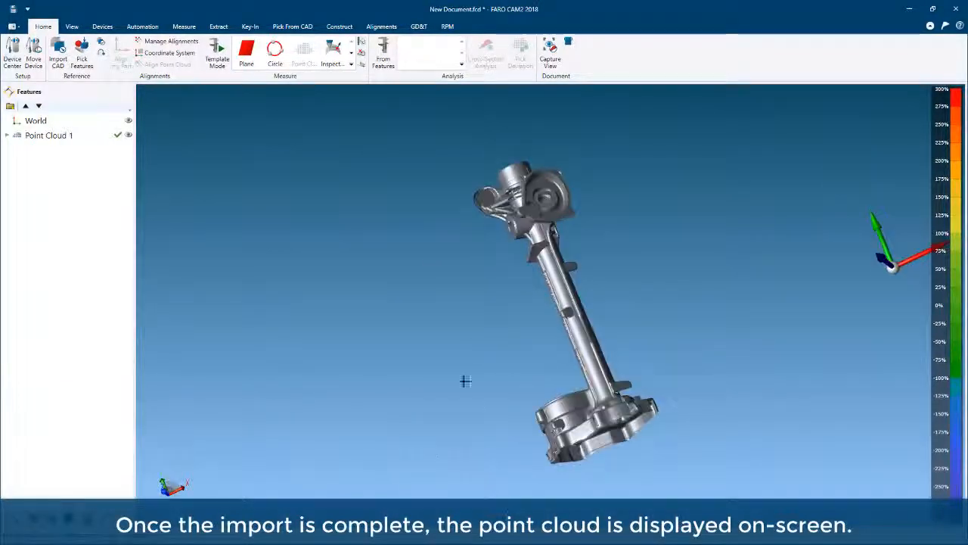
left_click_drag(466, 381, 539, 394)
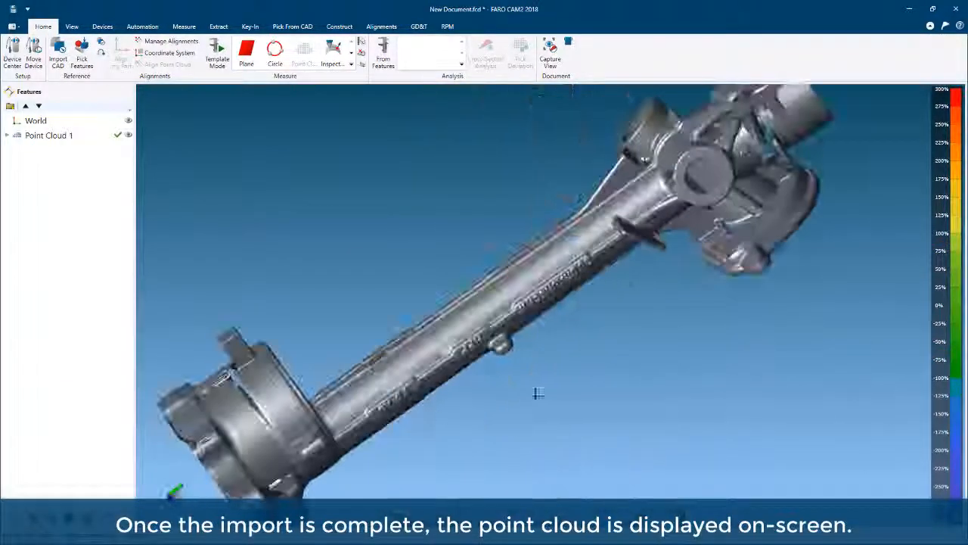